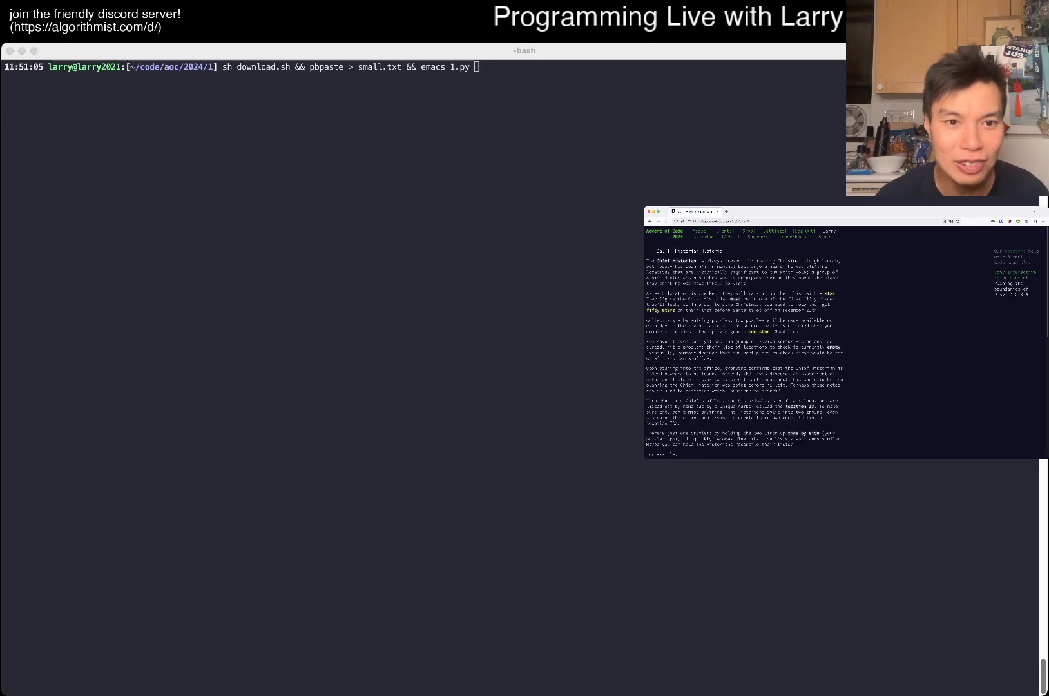
# Step: Fetch the puzzle input, save the copied example as small.txt, and open 1.py in Emacs
pyautogui.scroll(-3)
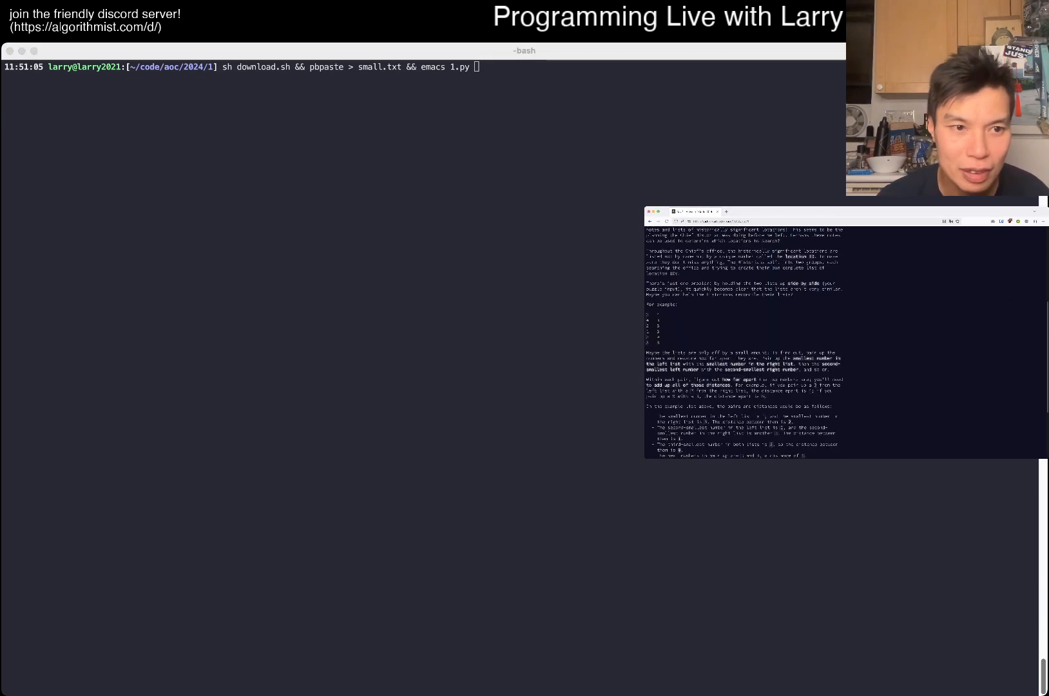
pyautogui.doubleClick(652, 320)
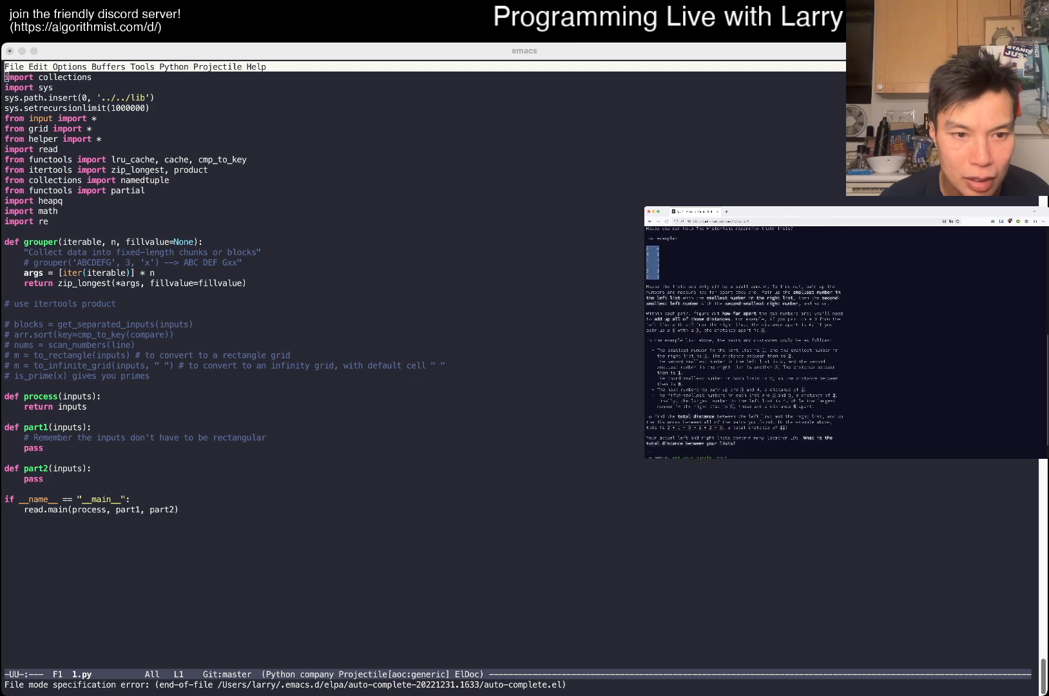
# Step: Write part1's scan_numbers loop adding abs(left - right) to total = 0, then print(total)
pyautogui.scroll(-3)
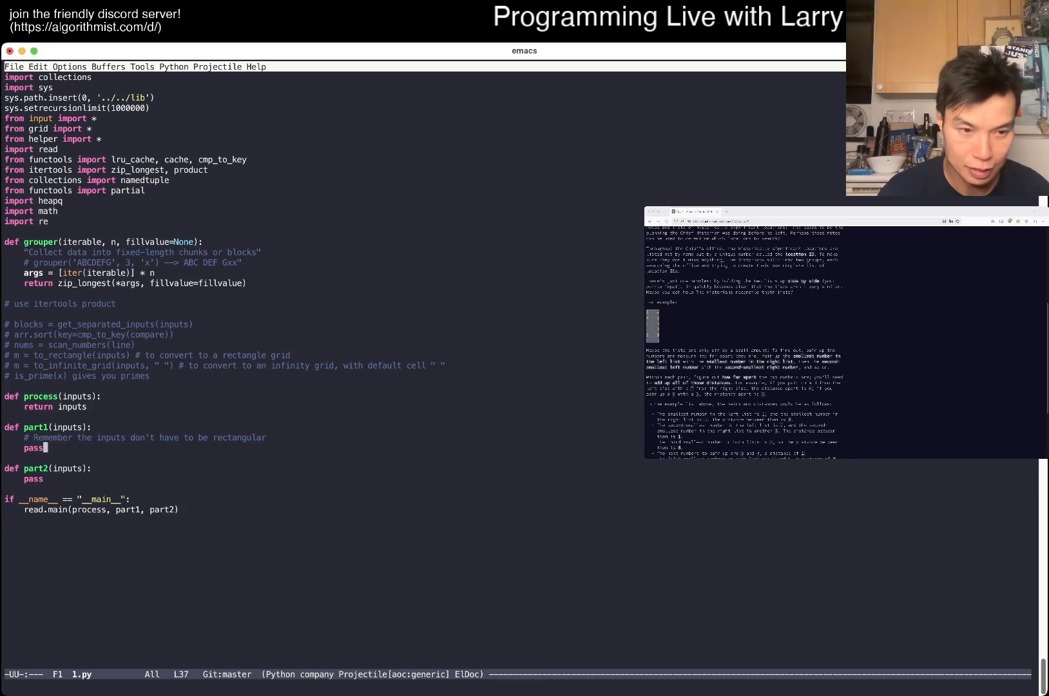
pyautogui.write('for line in inputs:')
pyautogui.write('scan')
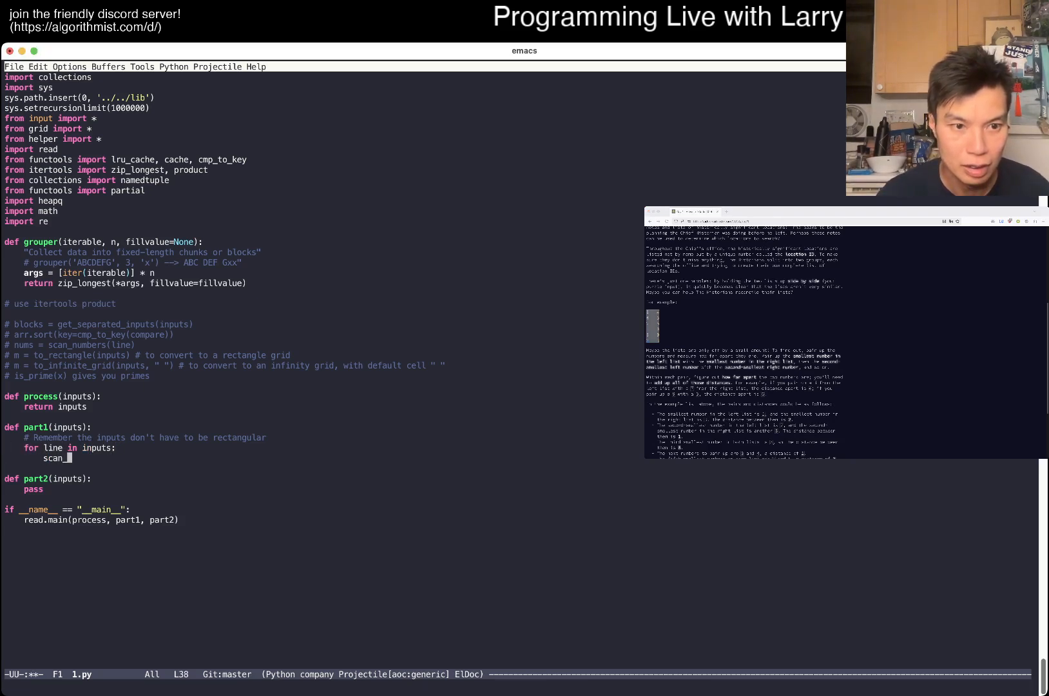
pyautogui.write('_numbers(line)')
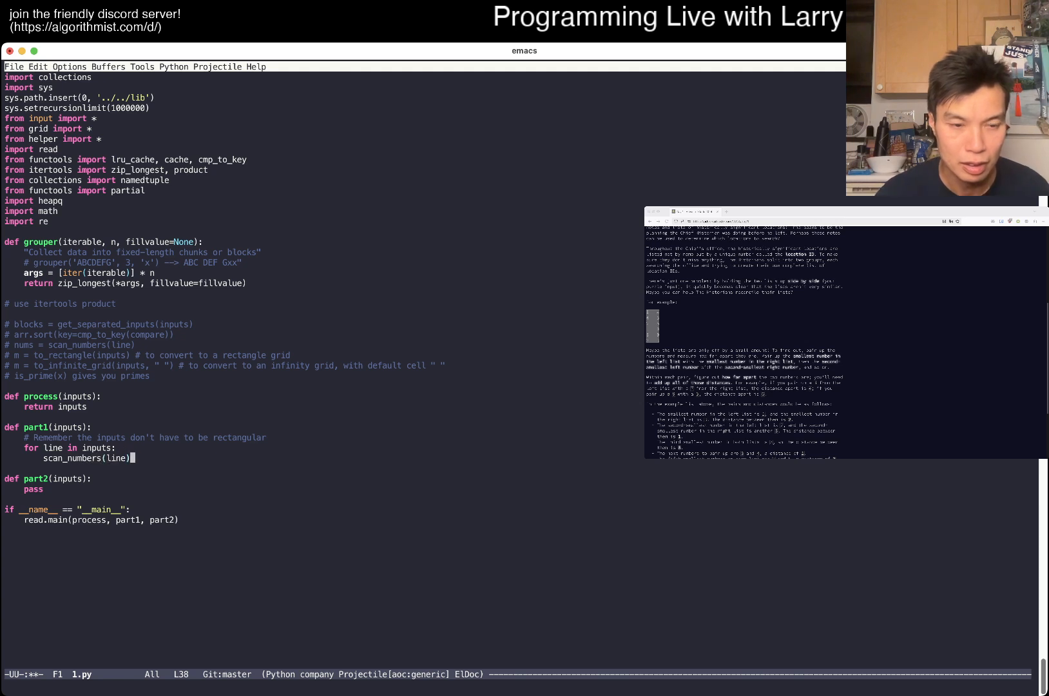
pyautogui.write('left, right =')
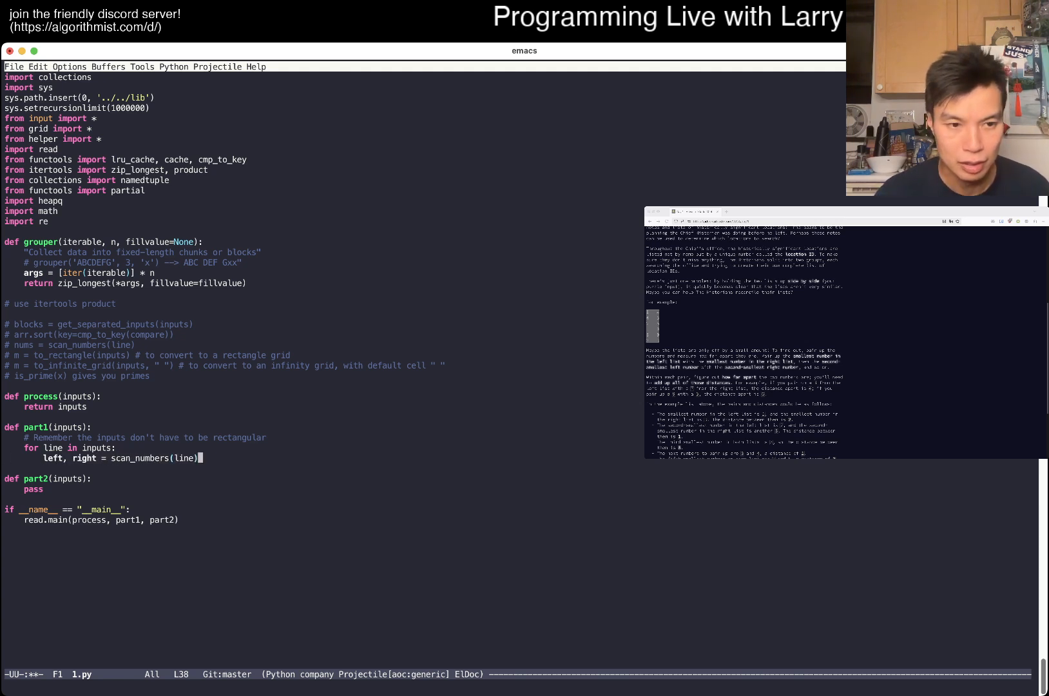
pyautogui.write('total +=')
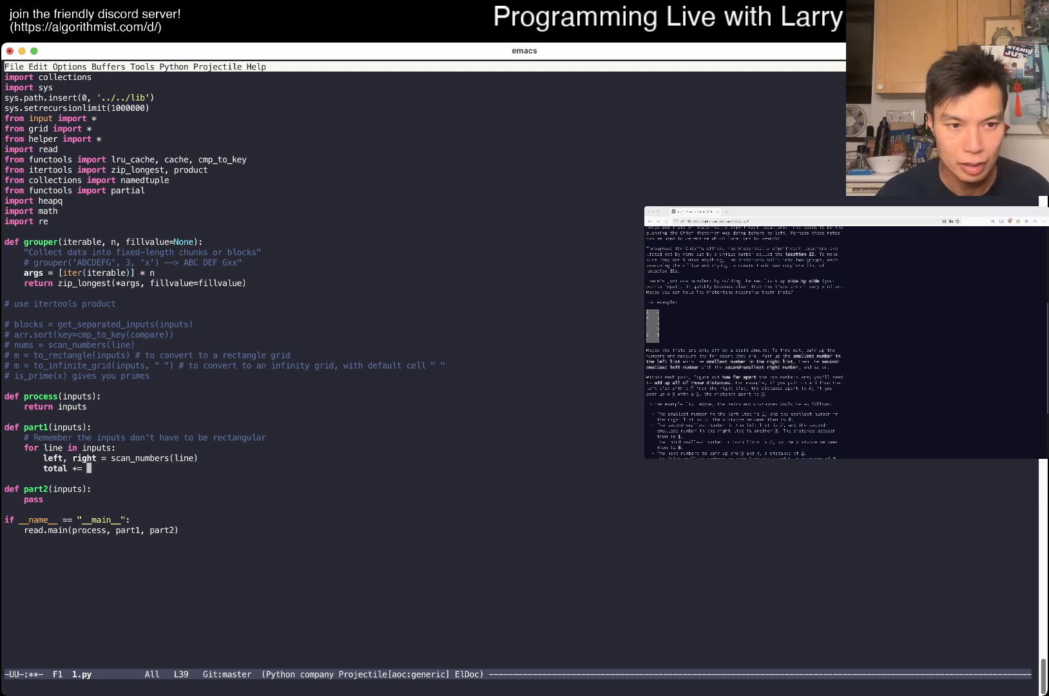
pyautogui.write('abs(left - right)')
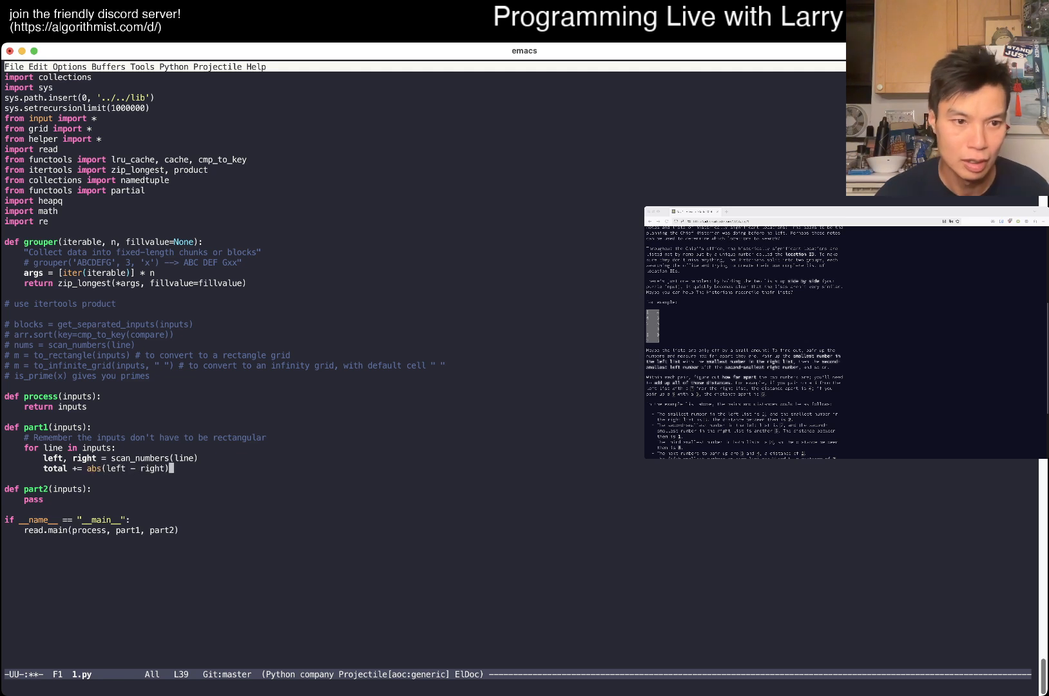
pyautogui.write('print(total)')
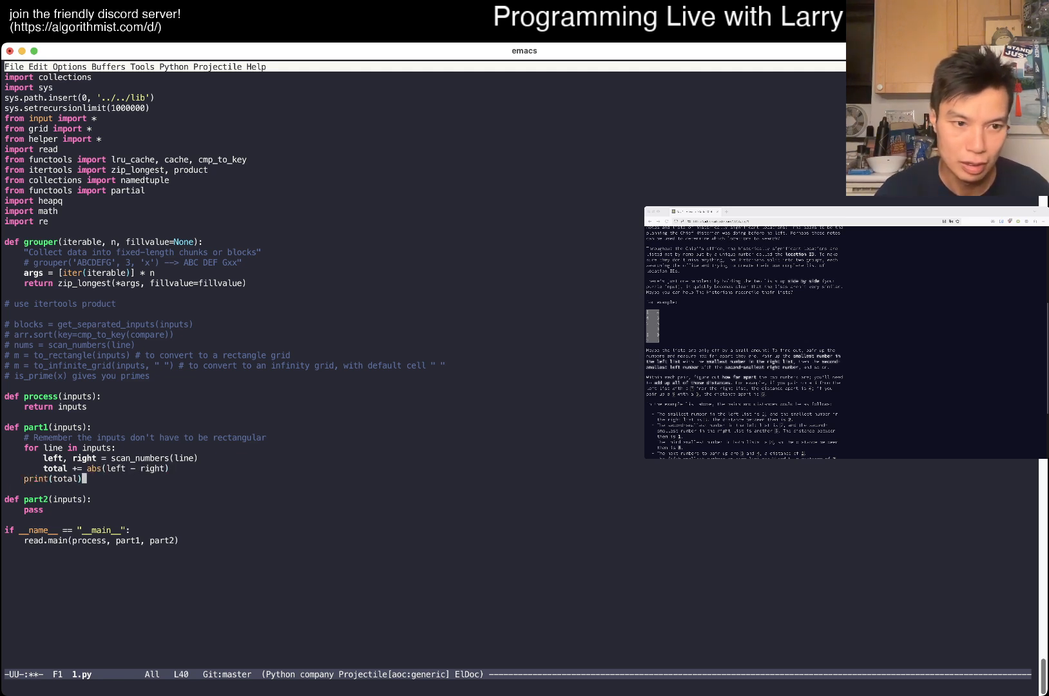
pyautogui.write('total = 0')
pyautogui.write('l, r')
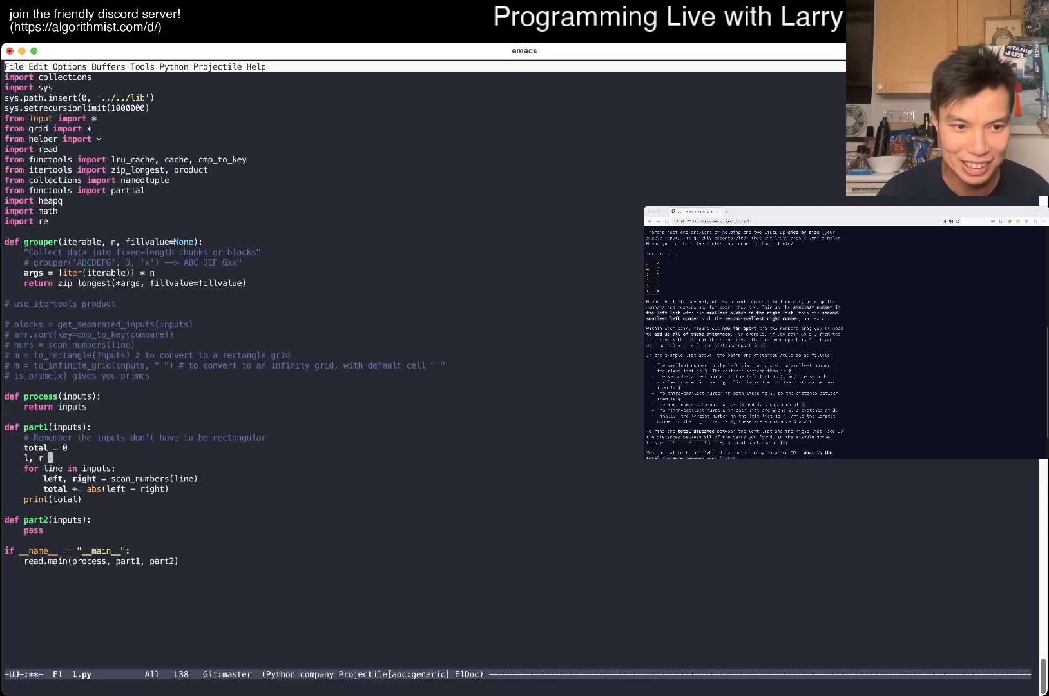
# Step: Append left and right into lists l, r, sort both, and start a 'for l, r' loop
pyautogui.write('[], []')
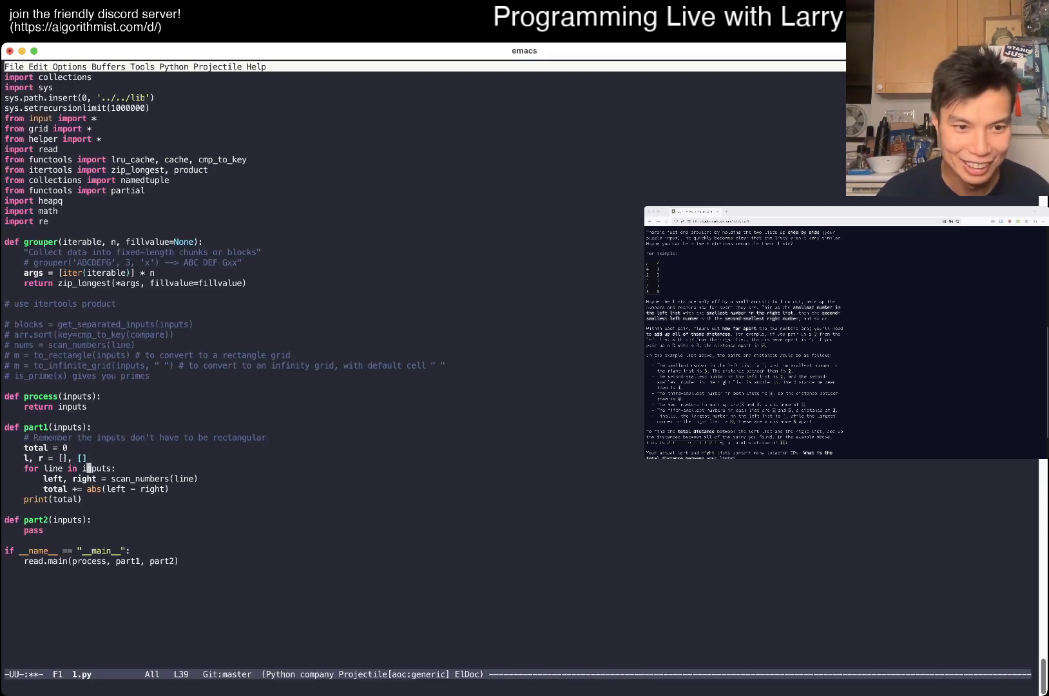
pyautogui.write('l.a')
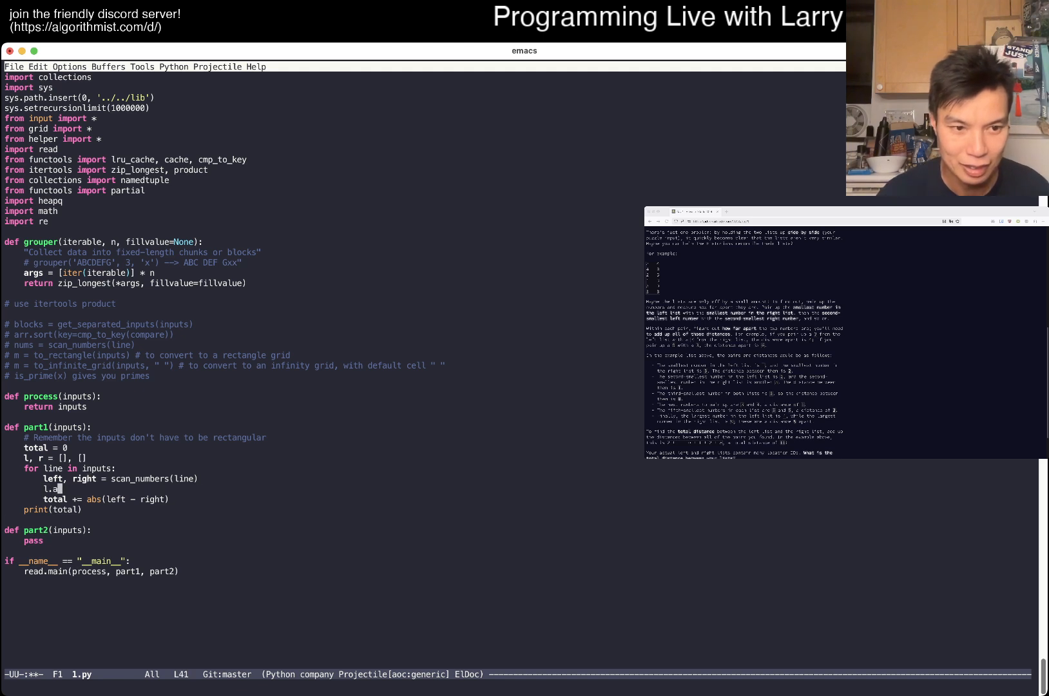
pyautogui.write('ppend(left)')
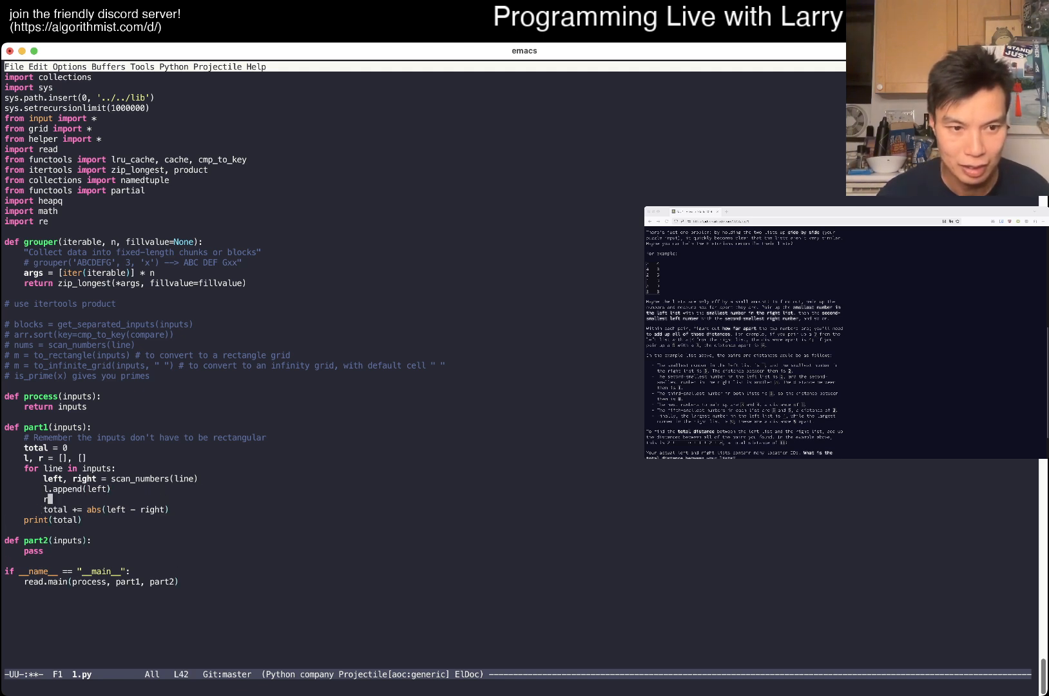
pyautogui.write('append(right)')
pyautogui.write('l.sort(')
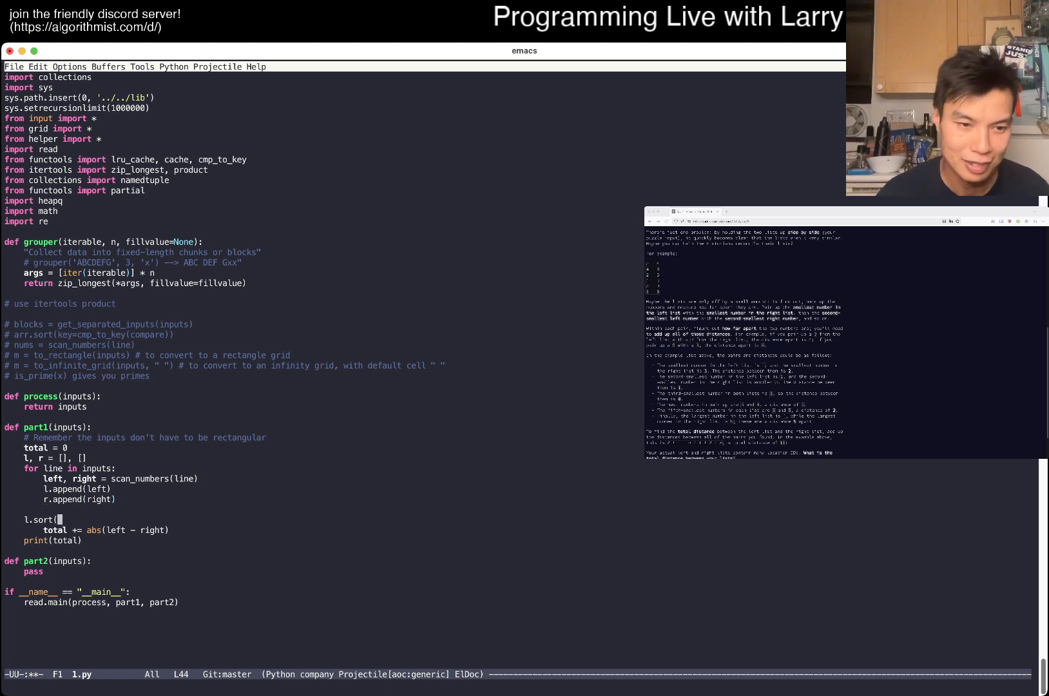
pyautogui.write('r.sort()')
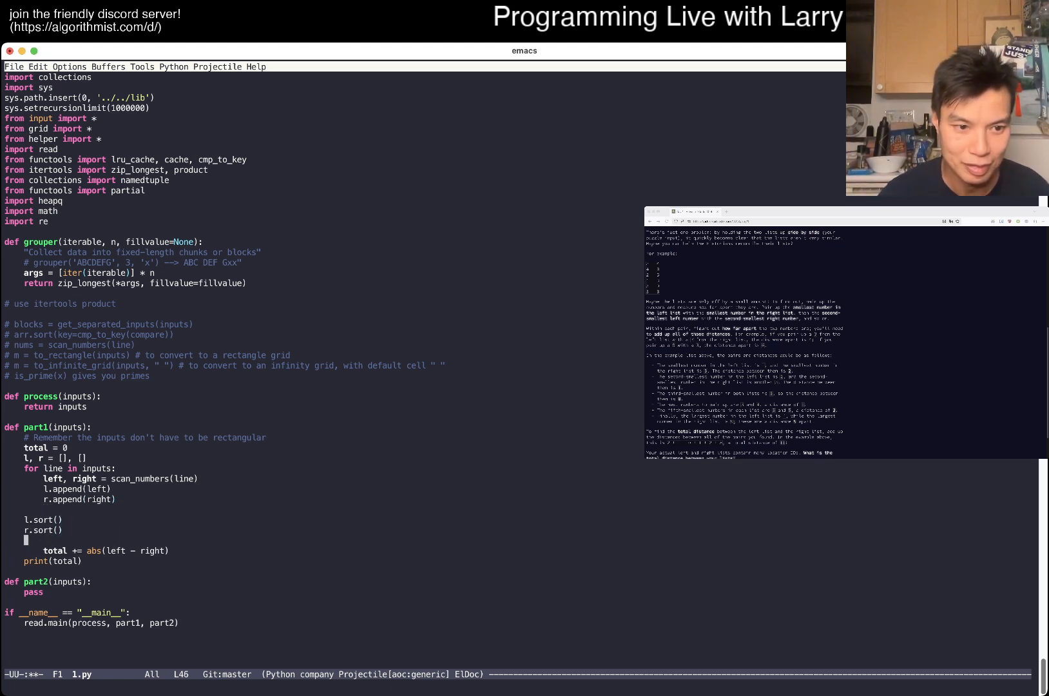
pyautogui.write('for l, r')
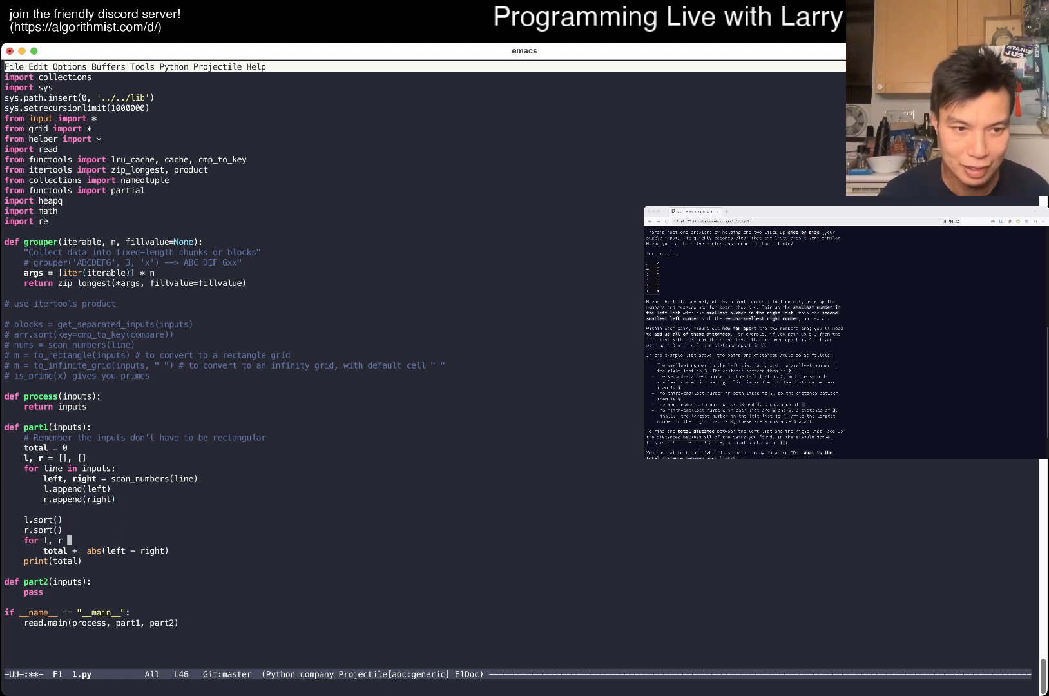
pyautogui.write('left')
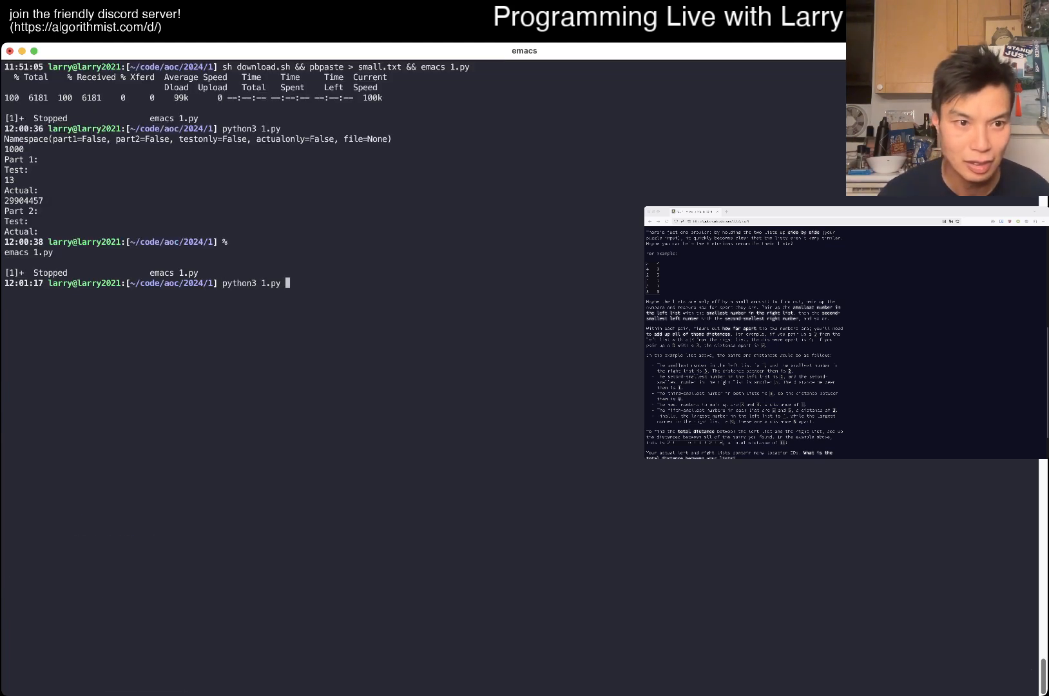
# Step: Run 1.py to check part one, getting test 11 and actual 1506483
pyautogui.press('Return')
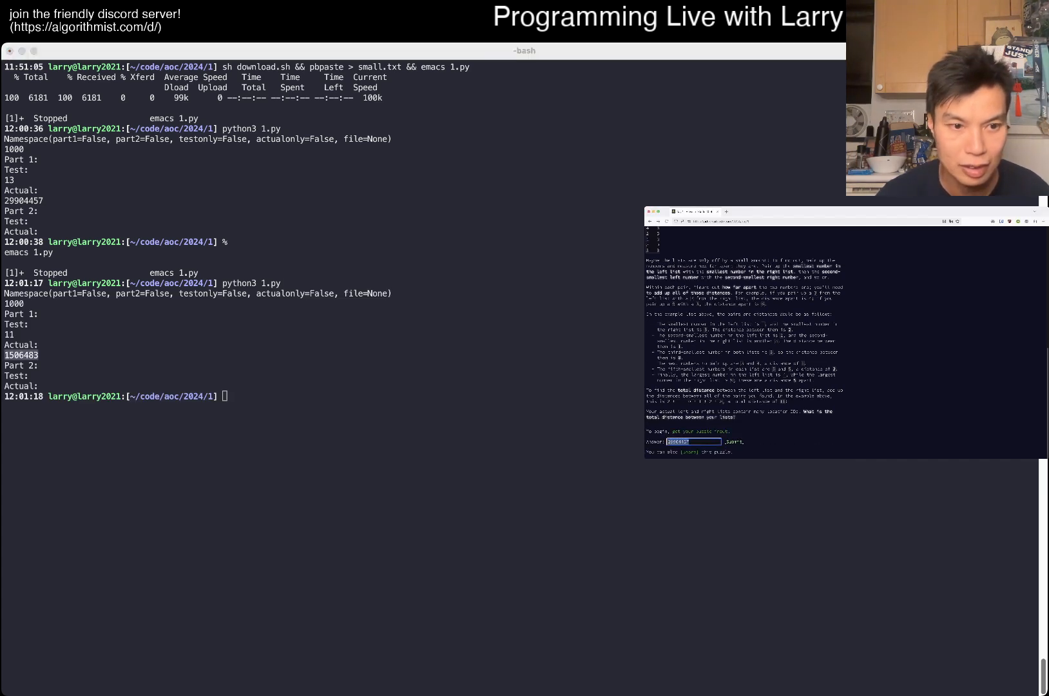
pyautogui.click(734, 441)
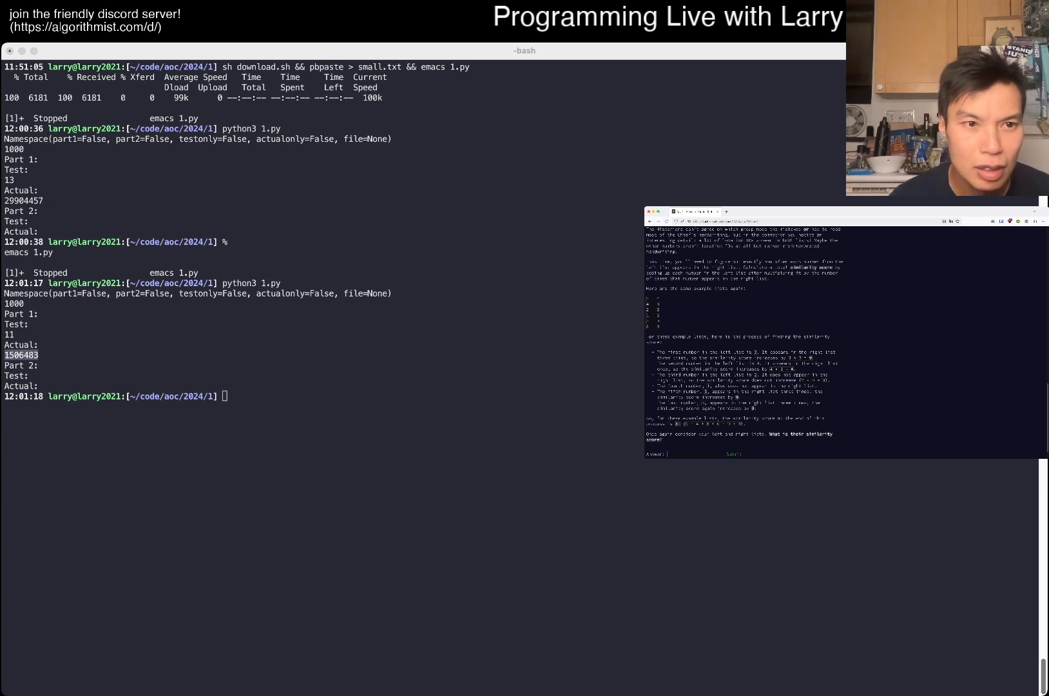
pyautogui.scroll(-3)
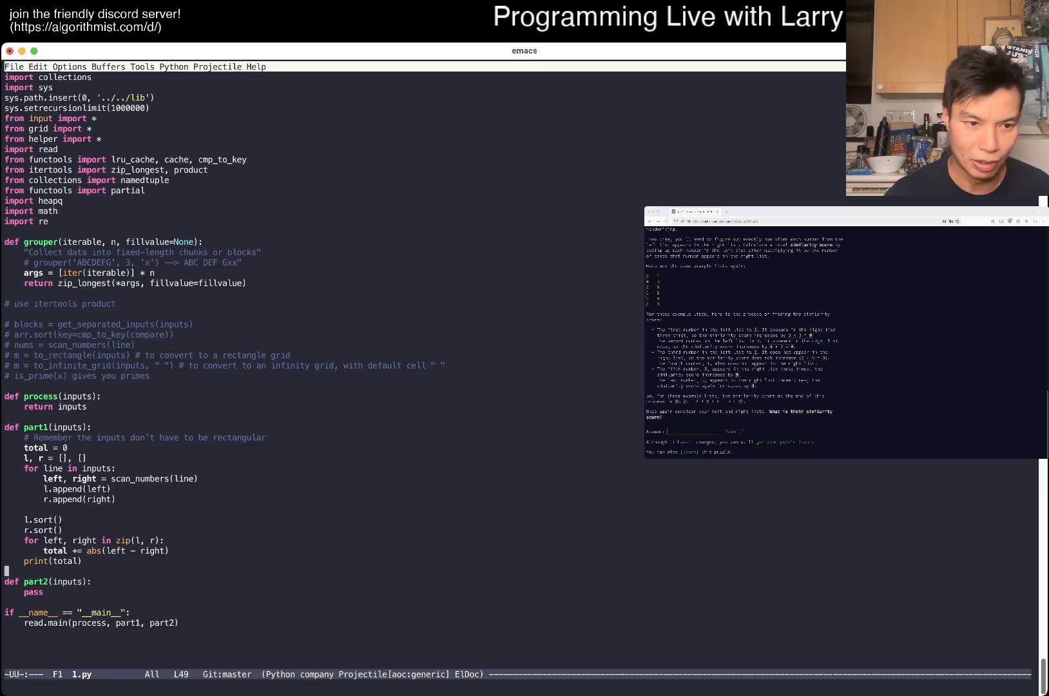
# Step: In part2, build collections.Counter(l) and Counter(r) and sum fr[left] * left over l
pyautogui.write('for left, right in zip(l, r):')
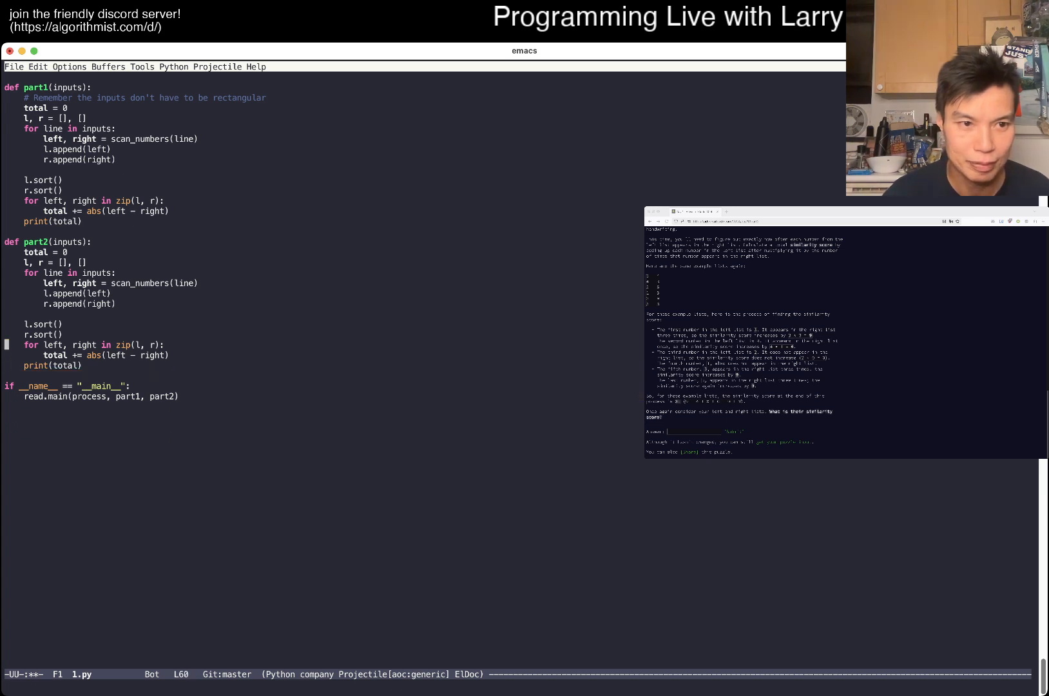
pyautogui.write('fl = collecti')
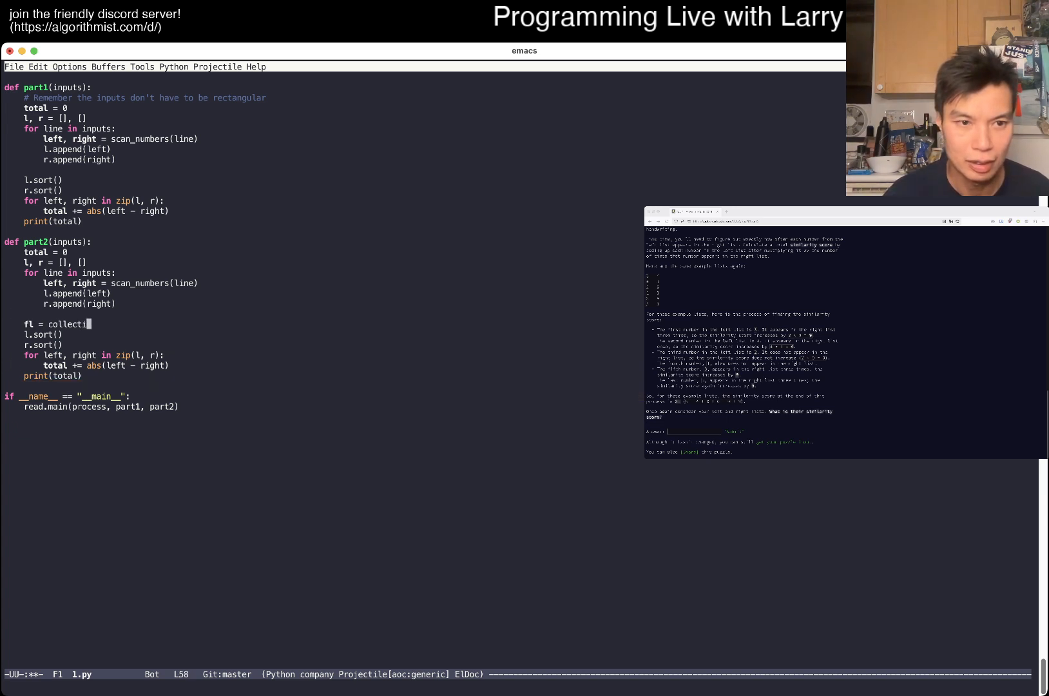
pyautogui.write('ons.Cou')
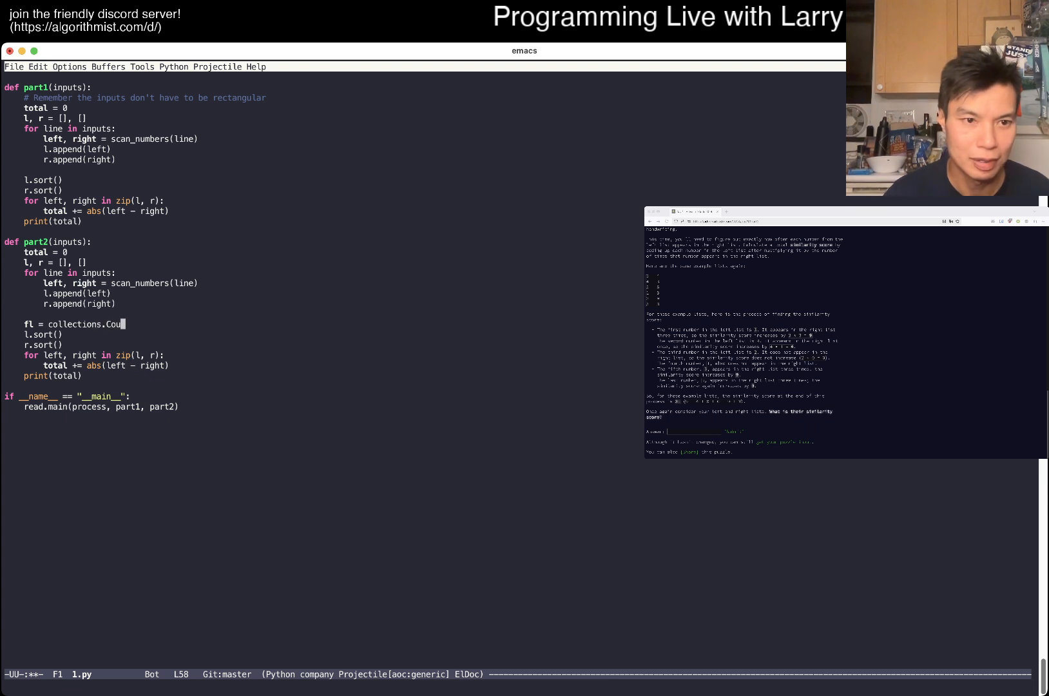
pyautogui.write('nter(l)')
pyautogui.write('fr = collectios.Co')
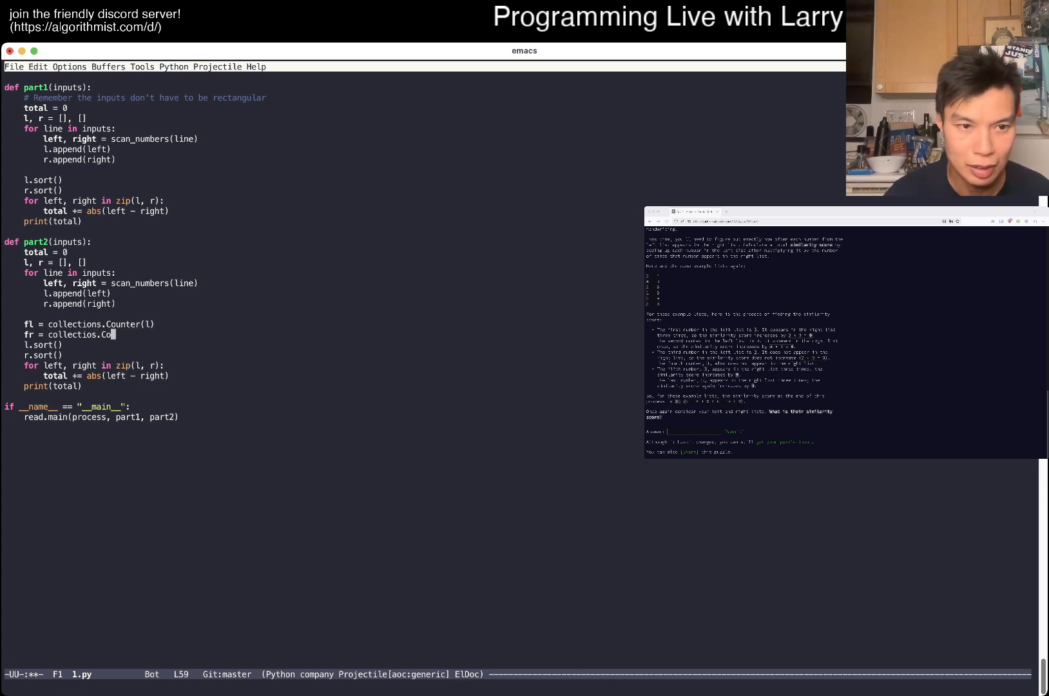
pyautogui.write('unter(r')
pyautogui.write('for left i l')
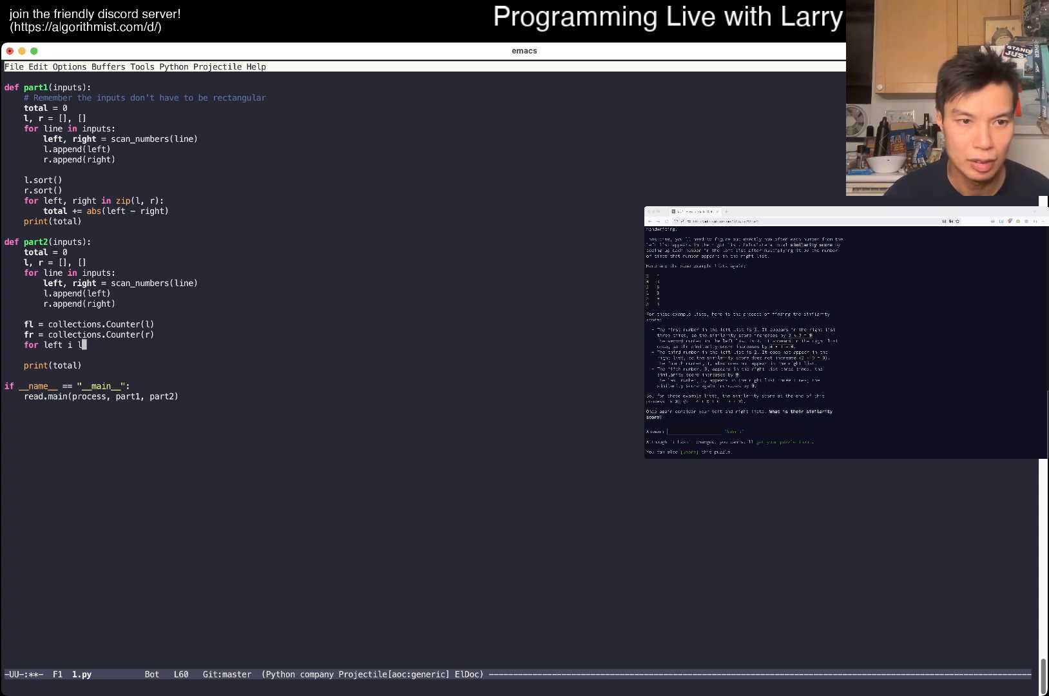
pyautogui.write('n l:')
pyautogui.write('total +=')
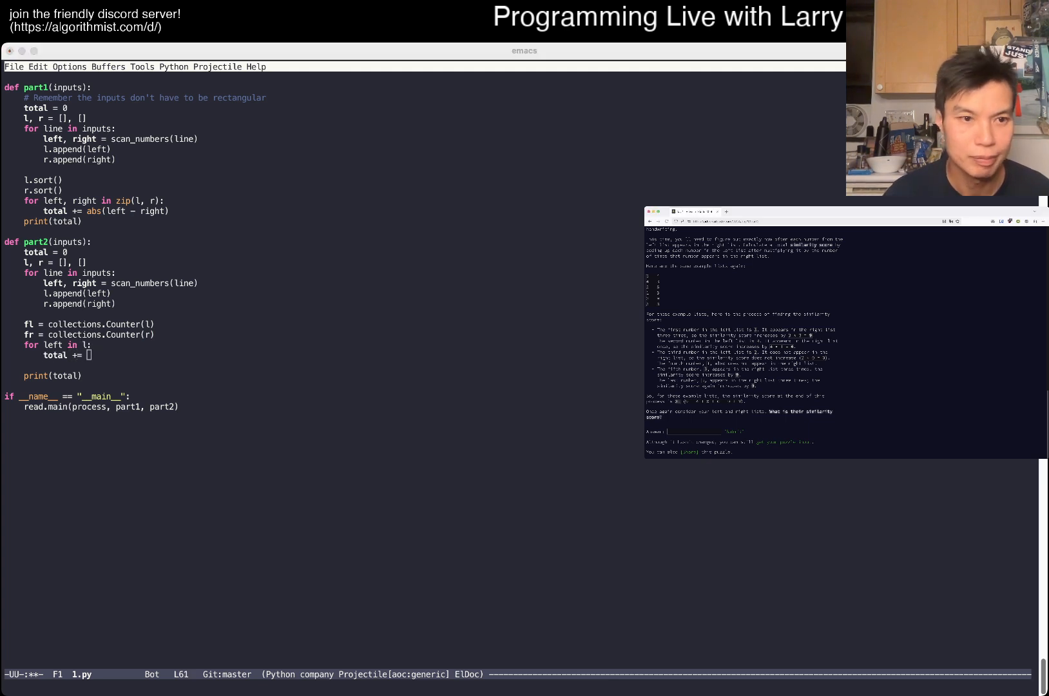
pyautogui.write('fr')
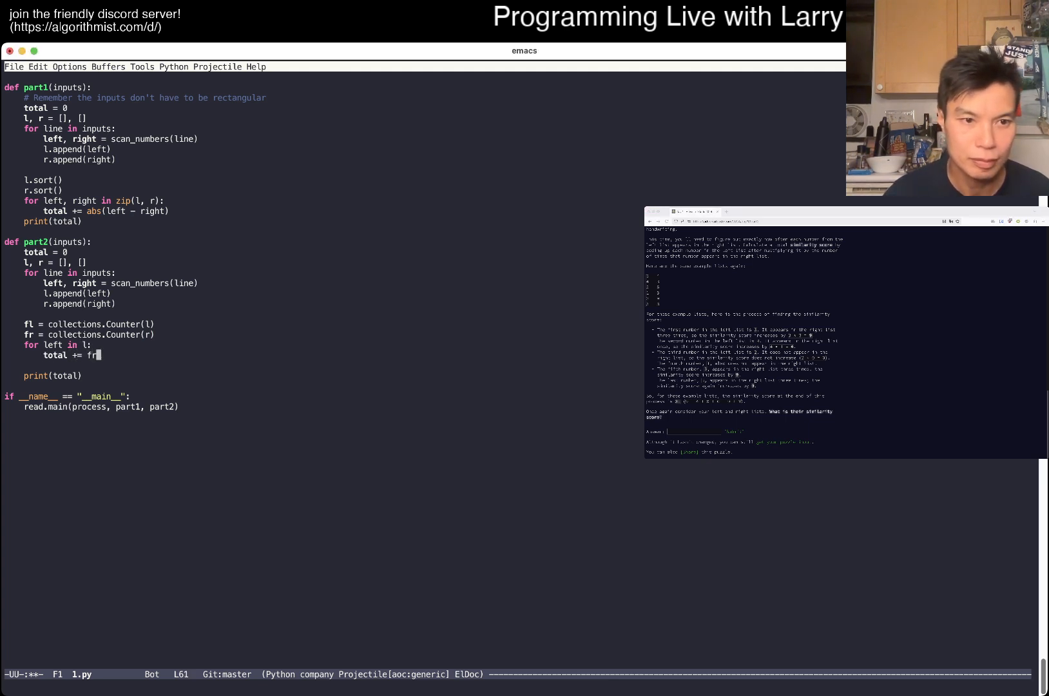
pyautogui.write('[left] * left')
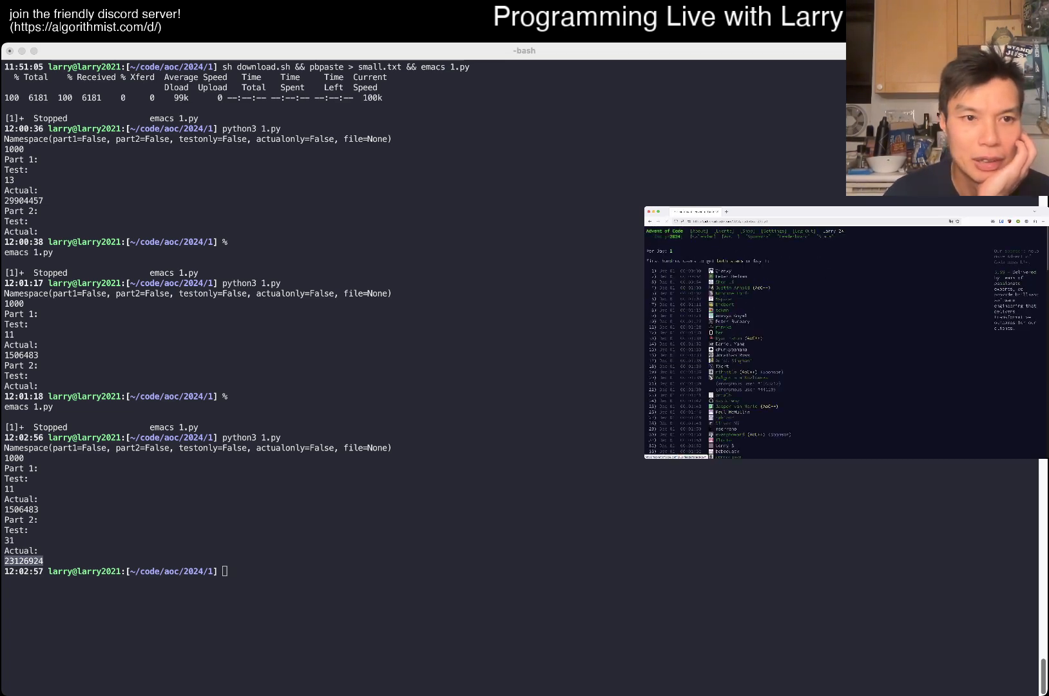
# Step: Scroll through the session after part two prints 31 and 23126924
pyautogui.scroll(-3)
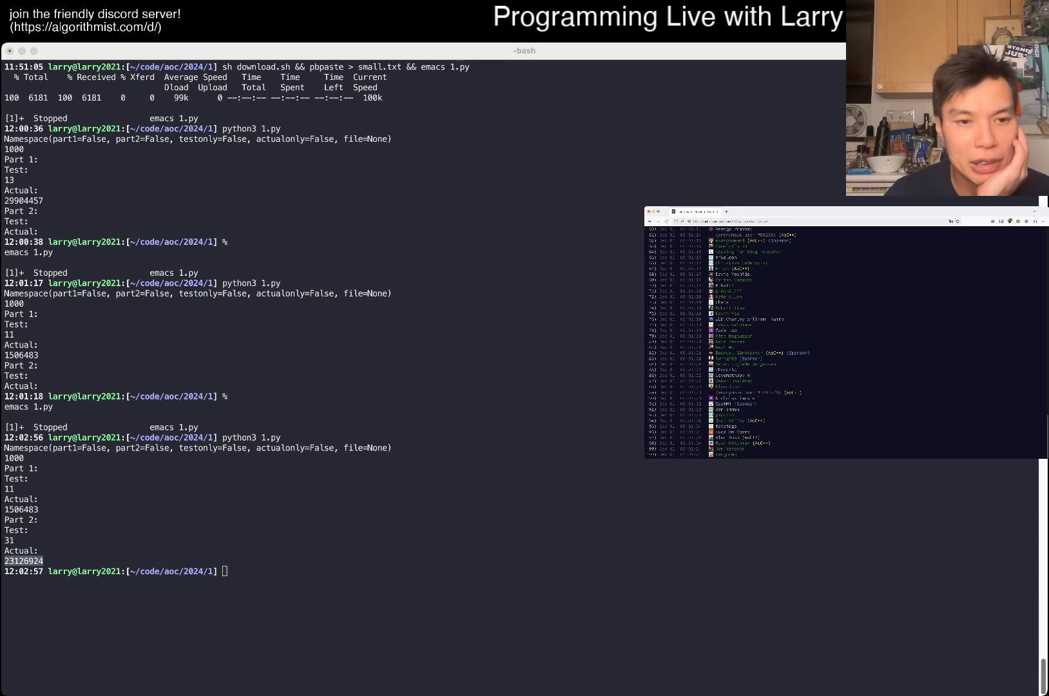
pyautogui.scroll(-3)
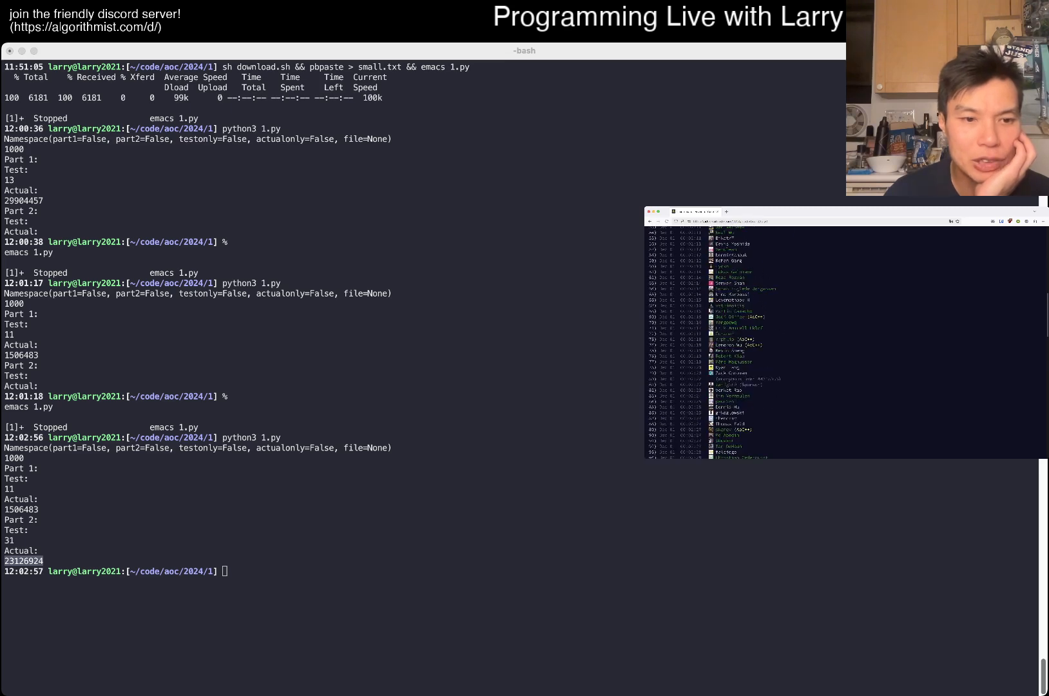
pyautogui.scroll(-3)
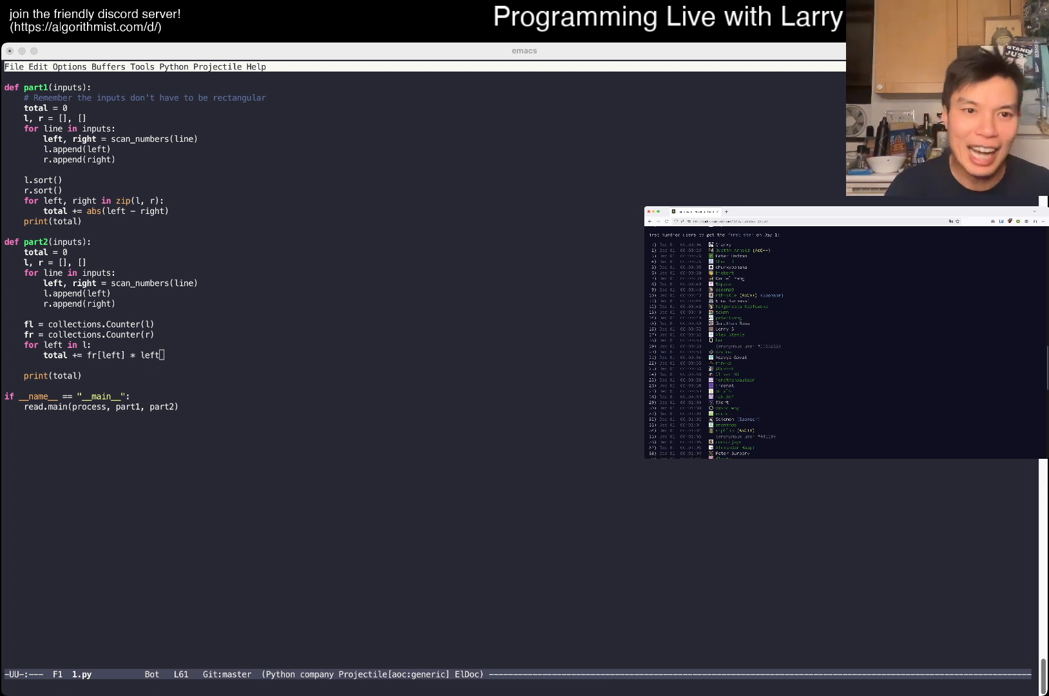
# Step: Scroll the 1.py view before dropping back to the shell prompt
pyautogui.scroll(-3)
pyautogui.write('3')
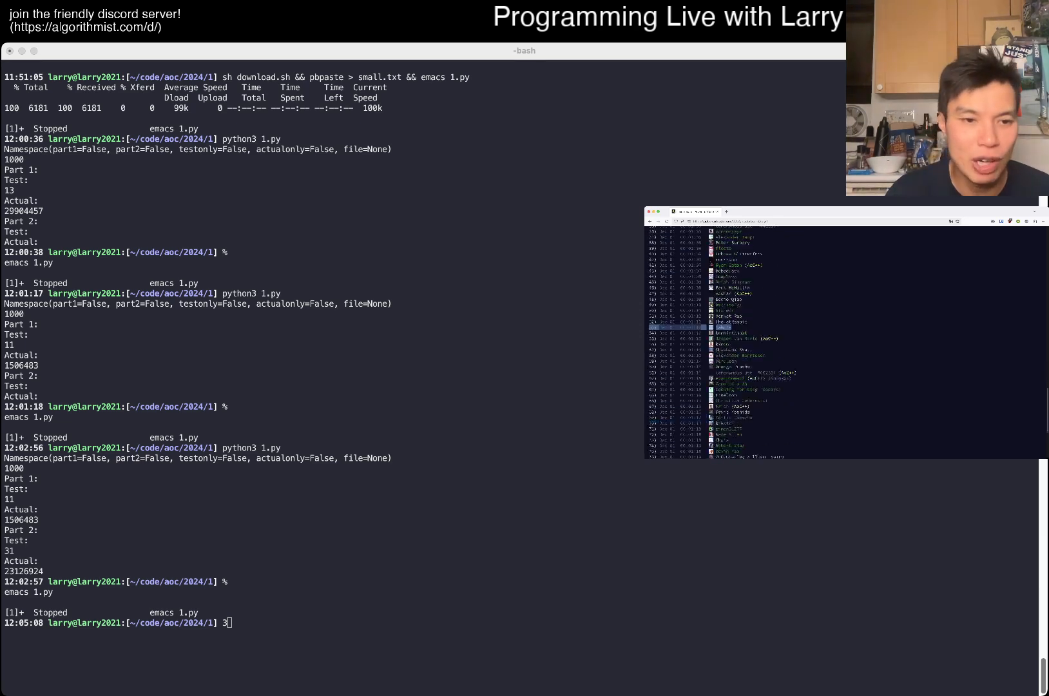
# Step: Scroll through 1.py to view the process function and completed part2 loop
pyautogui.scroll(-3)
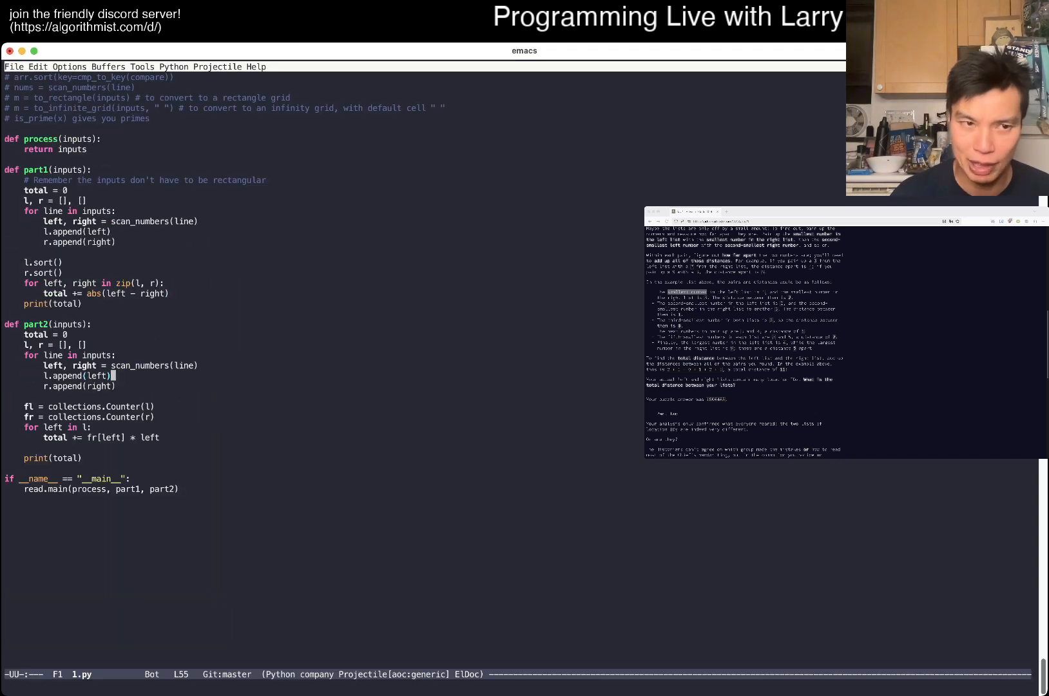
pyautogui.click(114, 354)
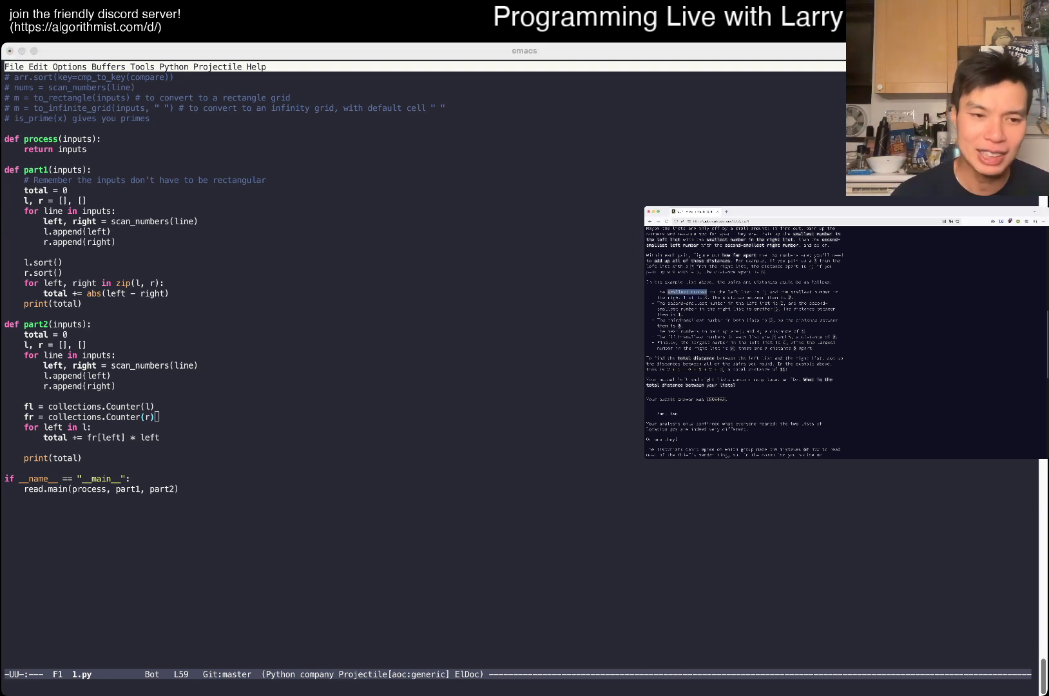
pyautogui.scroll(-3)
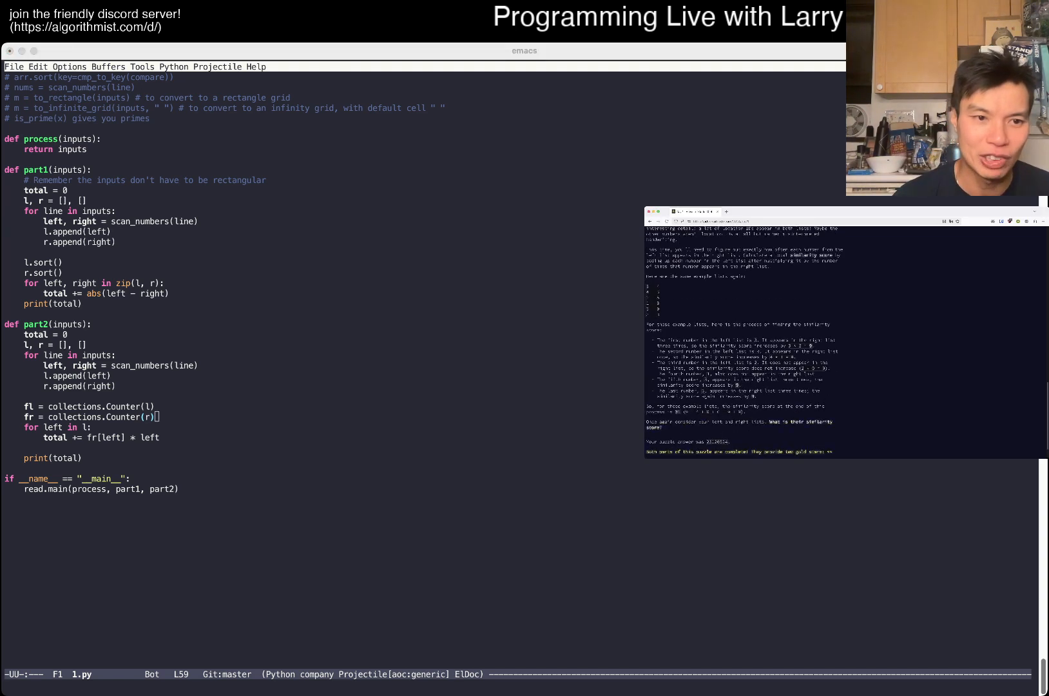